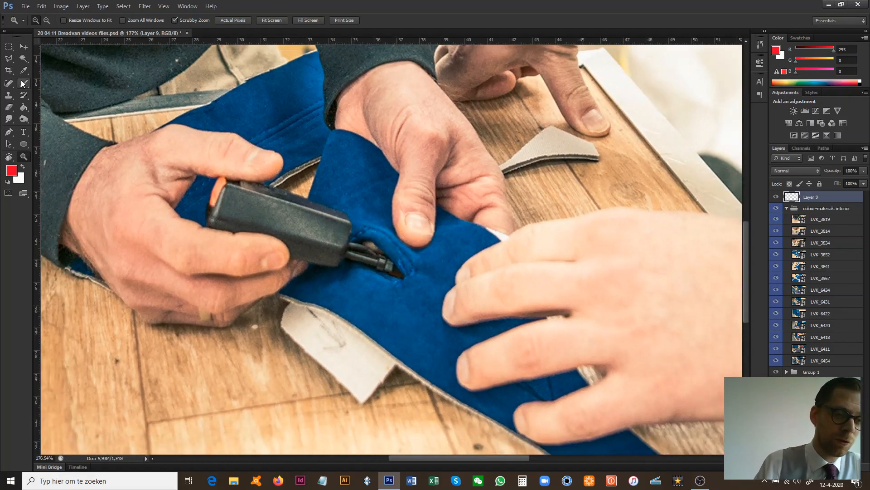
Circle the stapler tip where it meets the blue fabric with red brush arcs.
click(10, 83)
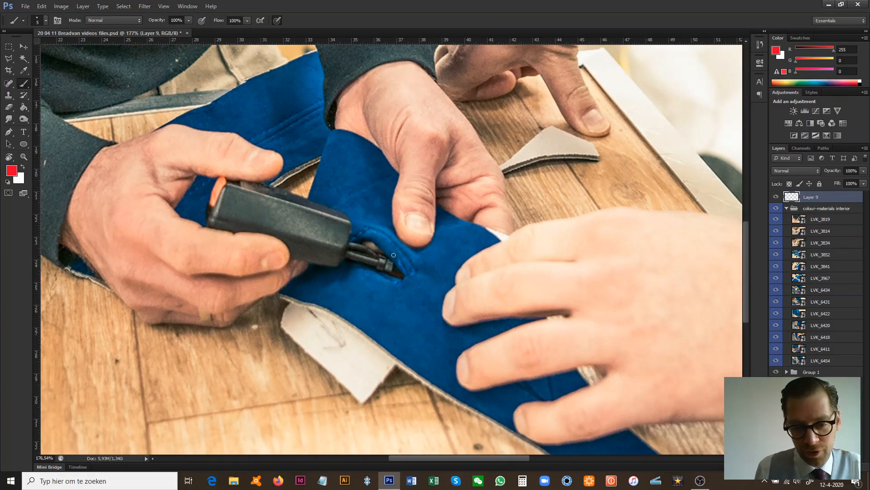
mouse_move(354, 238)
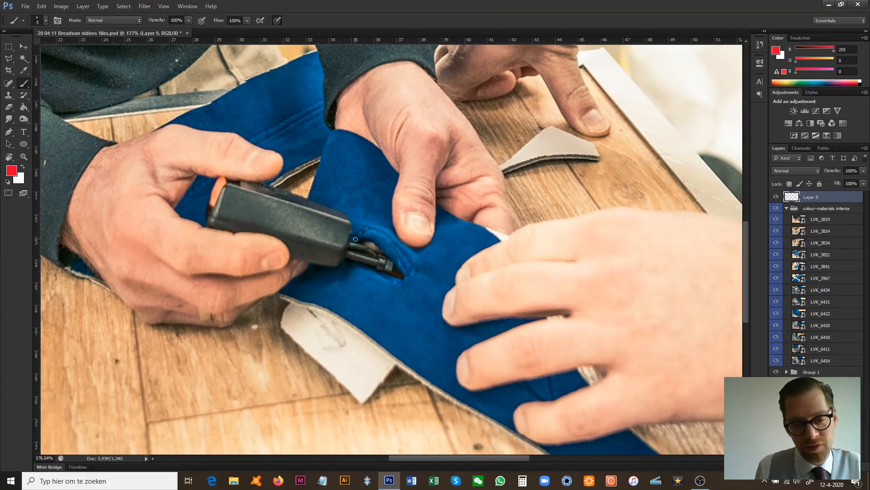
drag(358, 233, 414, 286)
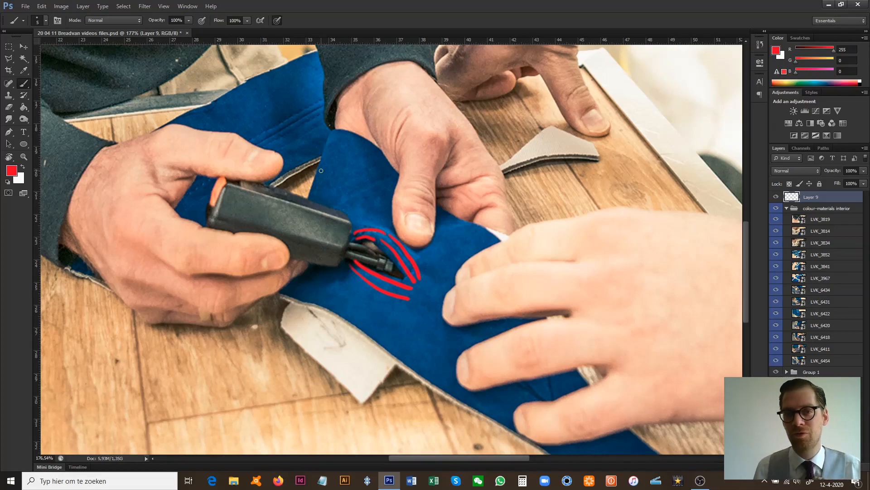
mouse_move(491, 217)
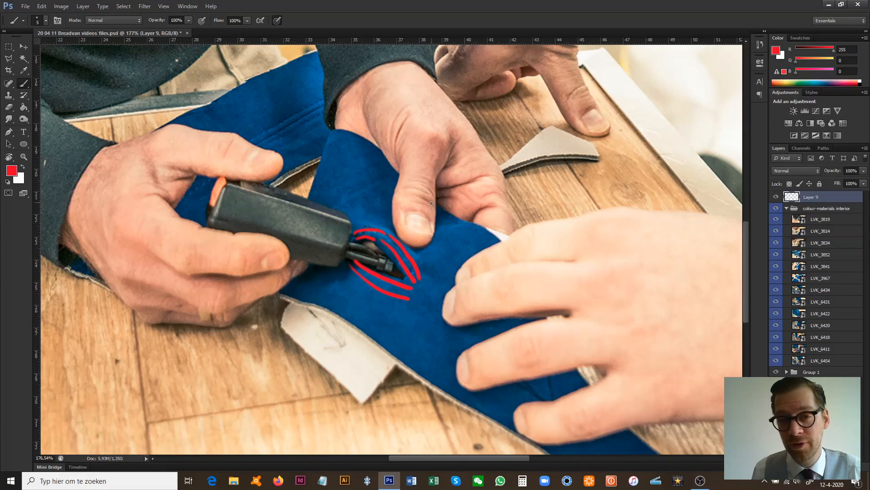
mouse_move(362, 283)
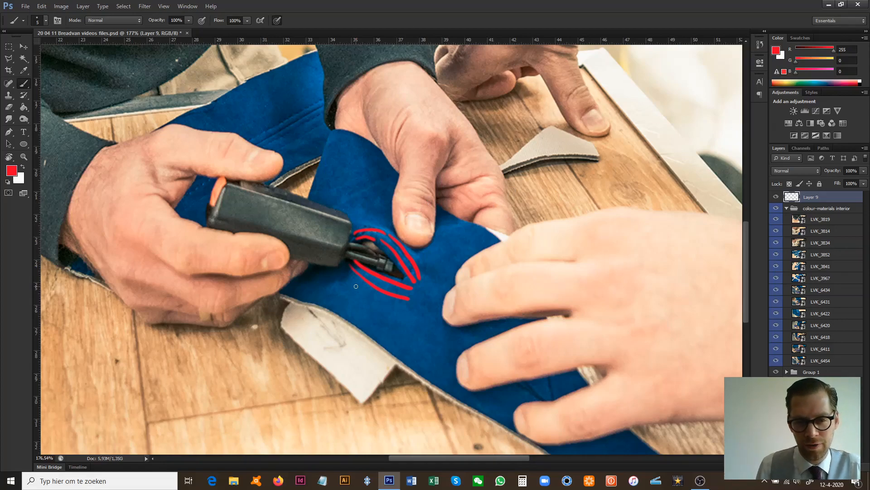
mouse_move(403, 286)
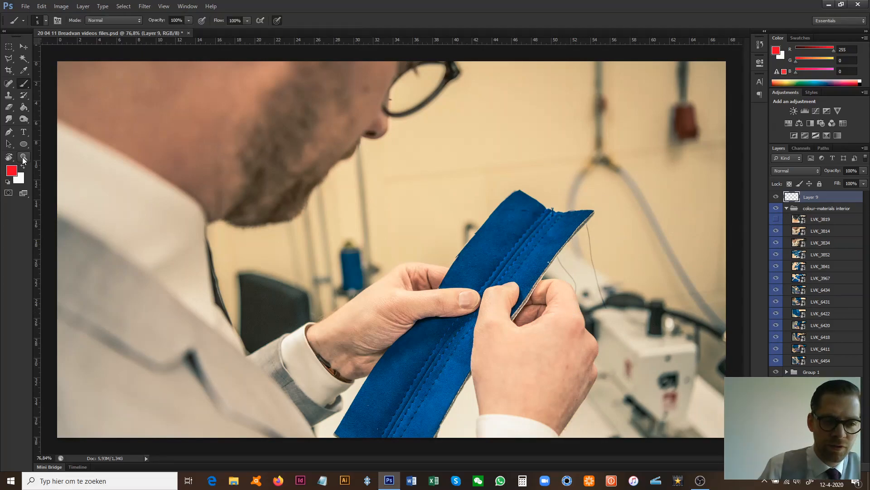
click(23, 157)
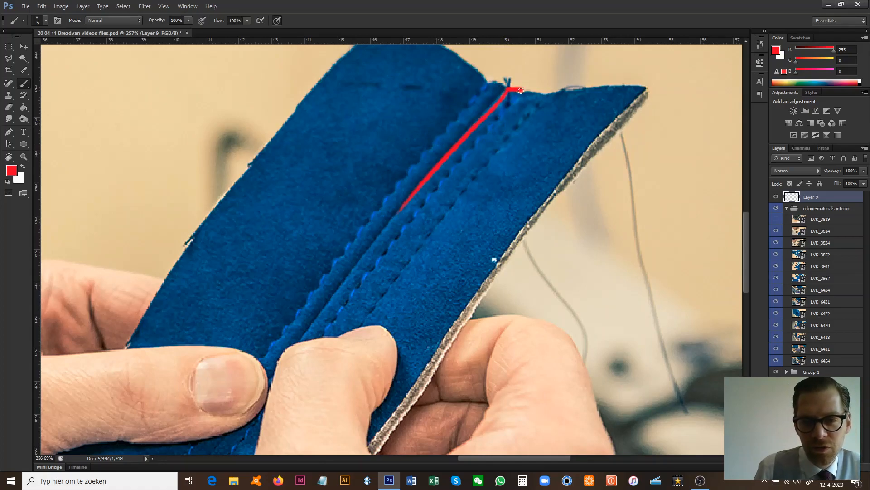
drag(508, 89, 643, 86)
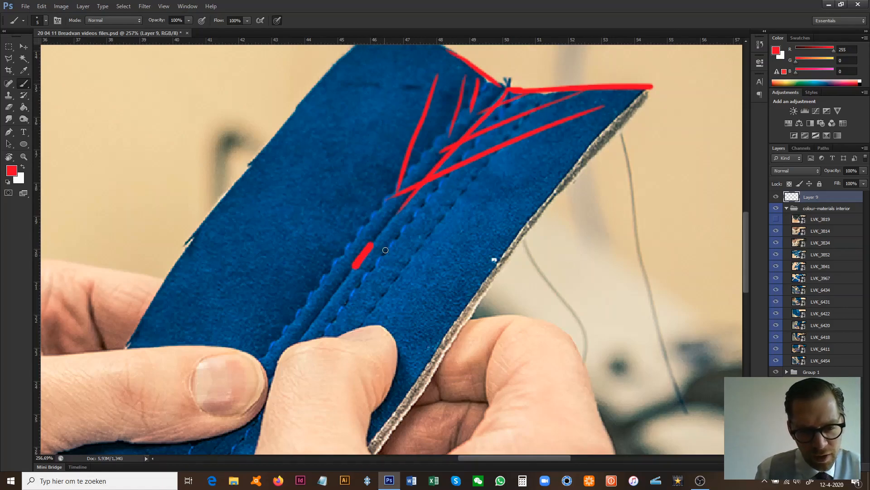
click(394, 244)
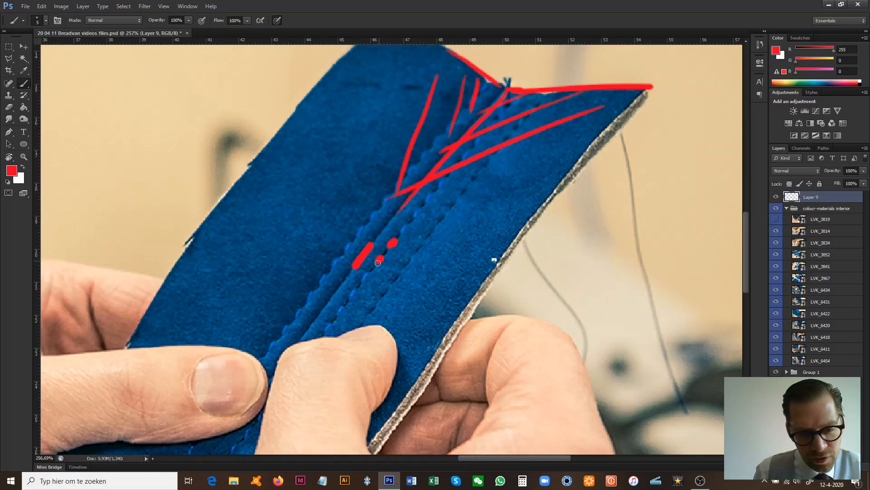
click(414, 254)
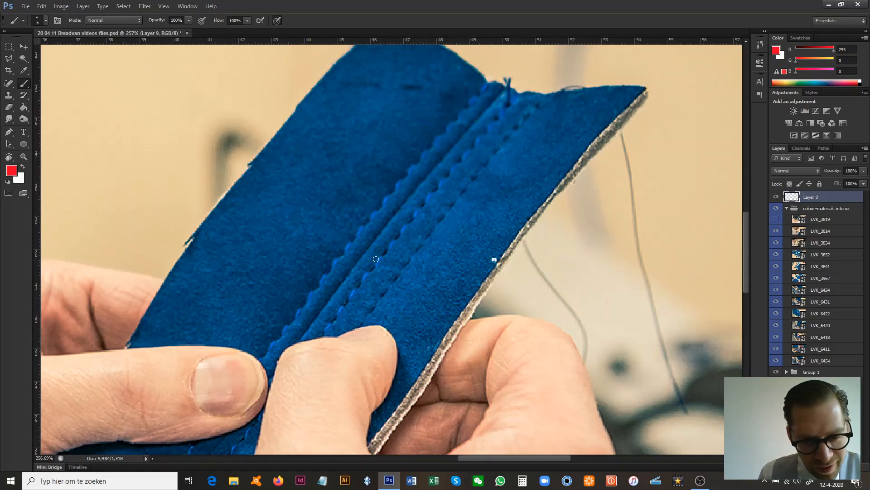
mouse_move(378, 276)
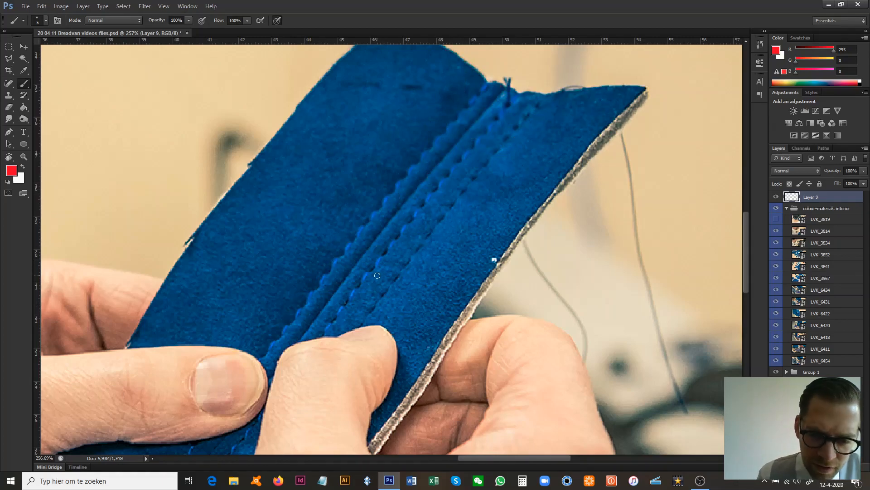
mouse_move(447, 267)
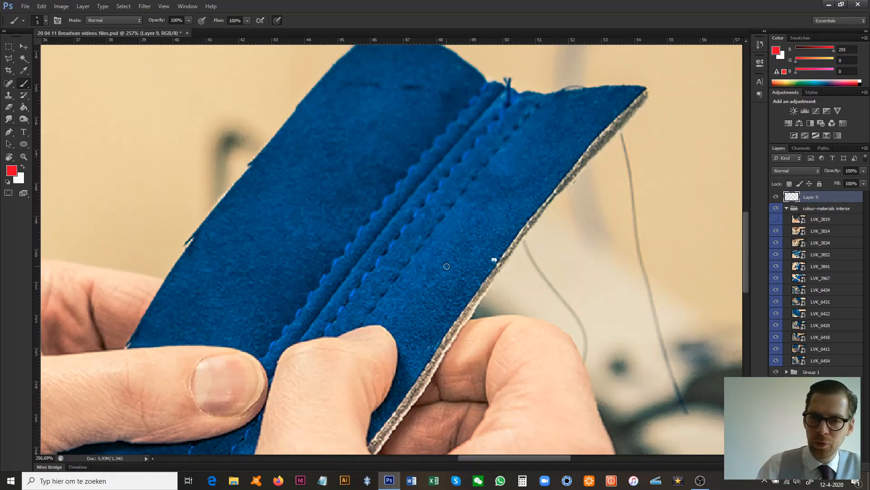
mouse_move(439, 178)
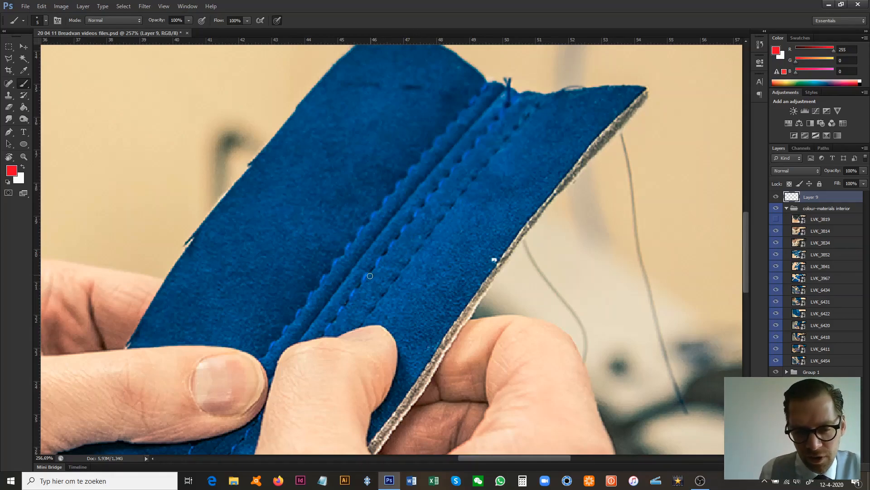
click(364, 290)
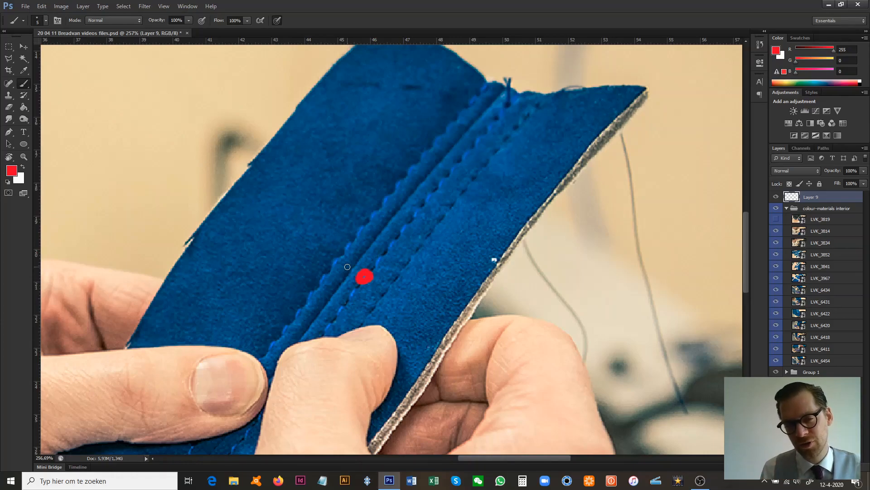
mouse_move(344, 275)
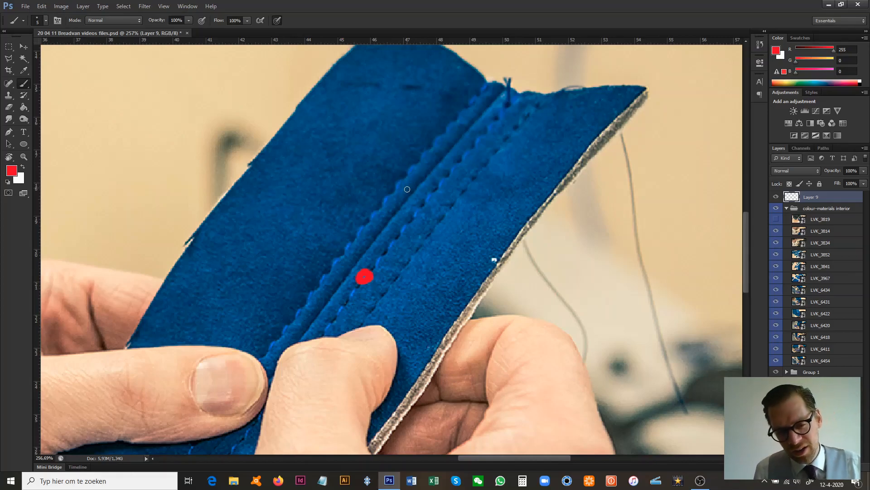
mouse_move(410, 235)
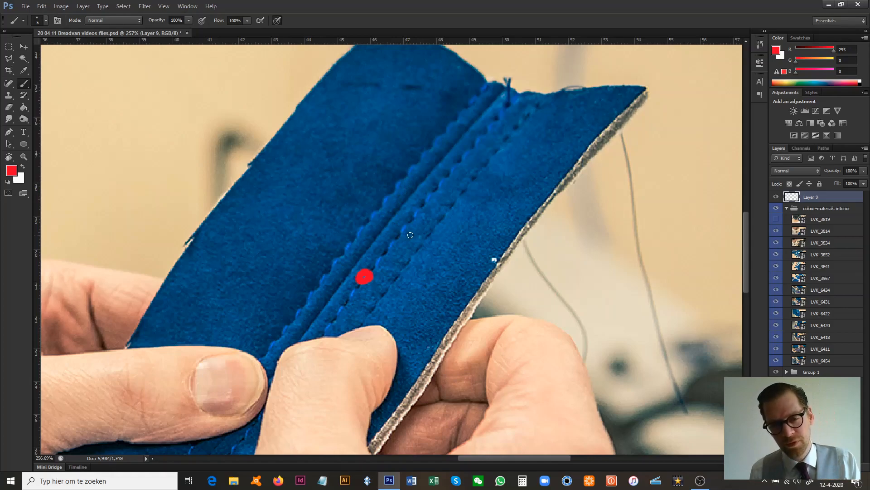
mouse_move(263, 257)
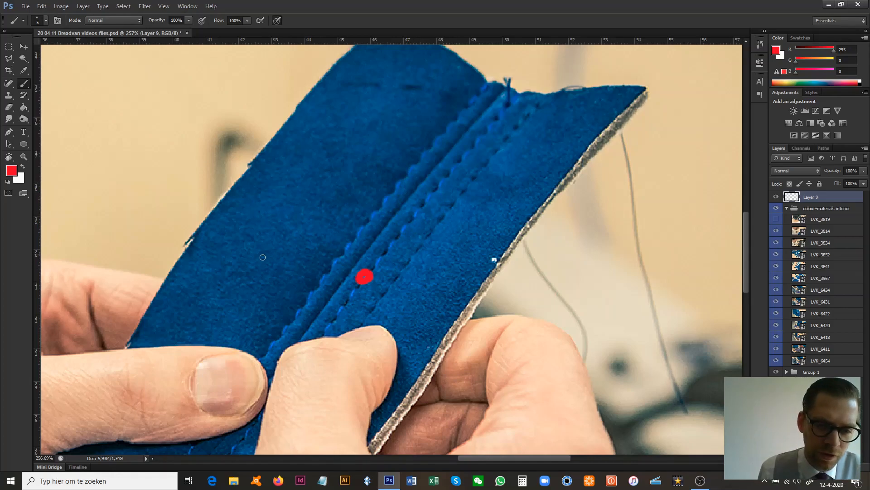
drag(244, 261, 272, 339)
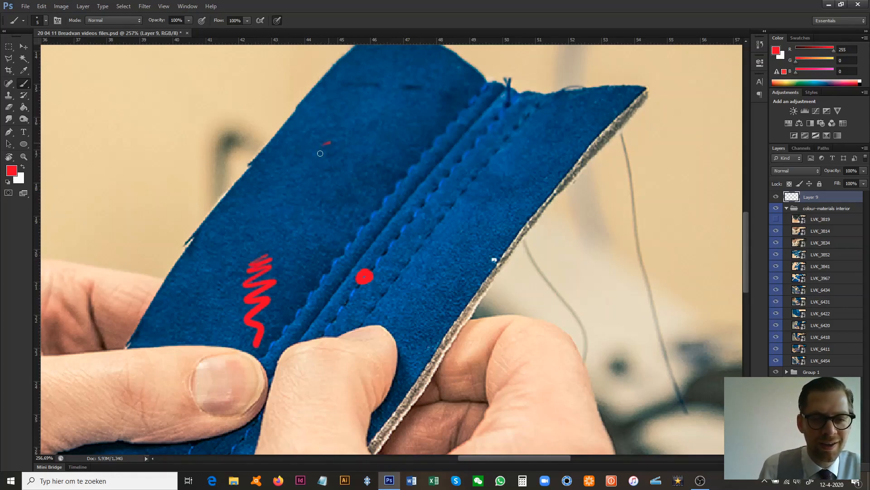
drag(333, 142, 305, 255)
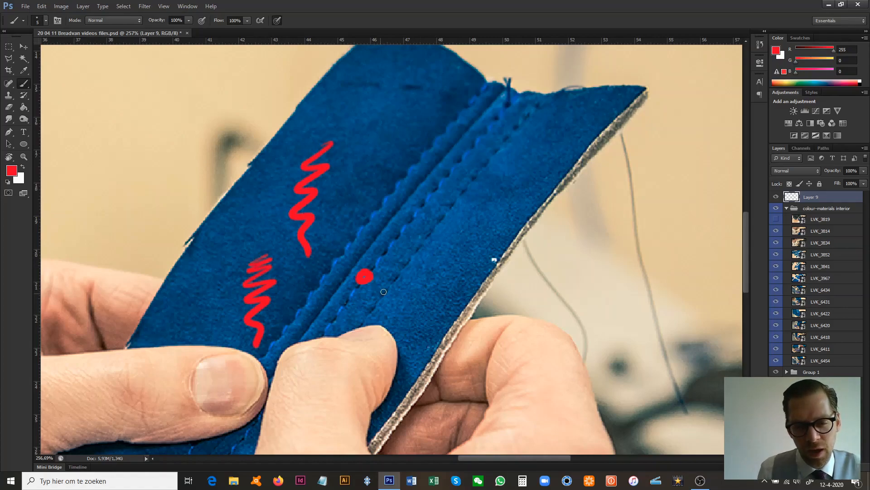
click(392, 282)
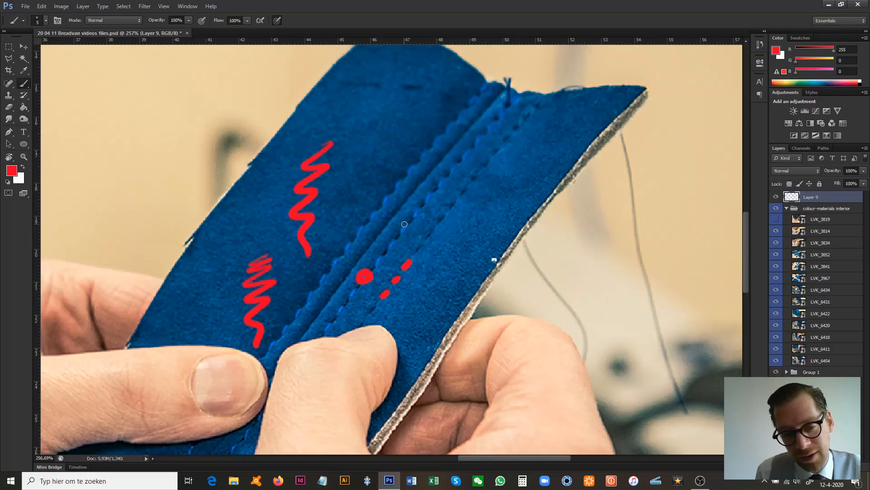
drag(414, 214, 405, 230)
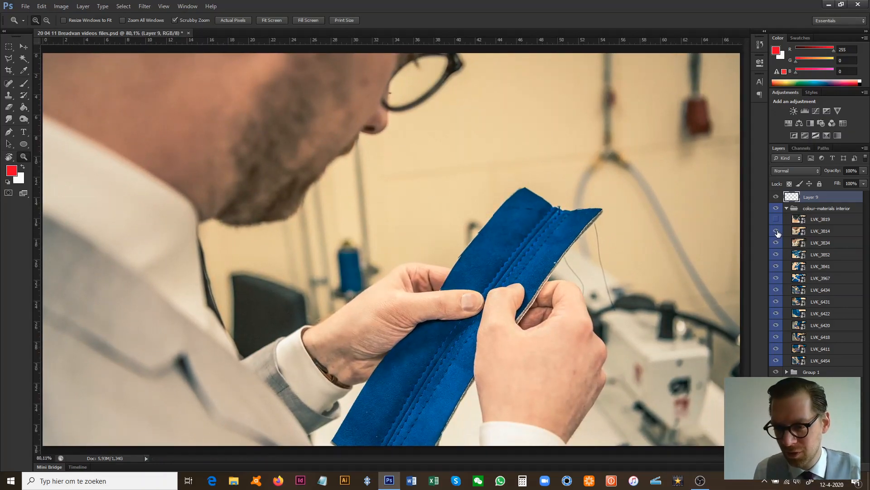
Hide the blue strip photo, target Layer 9, then hatch and outline the seat handles in red.
click(821, 243)
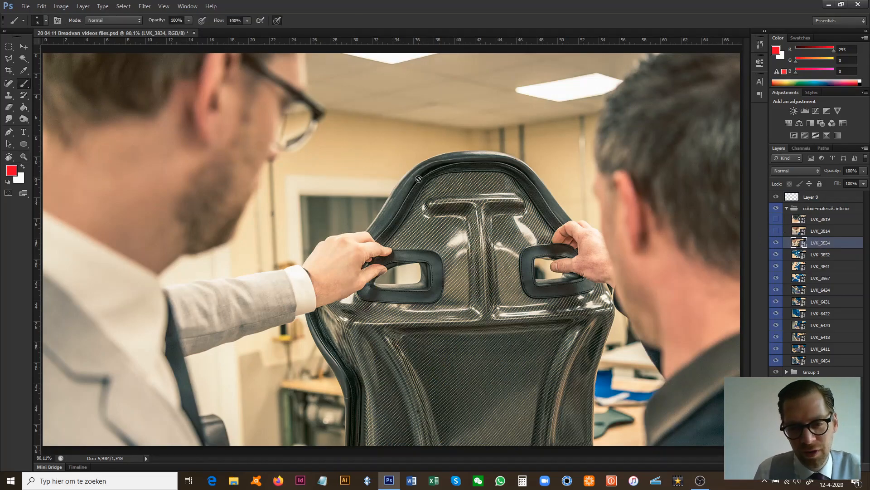
click(818, 197)
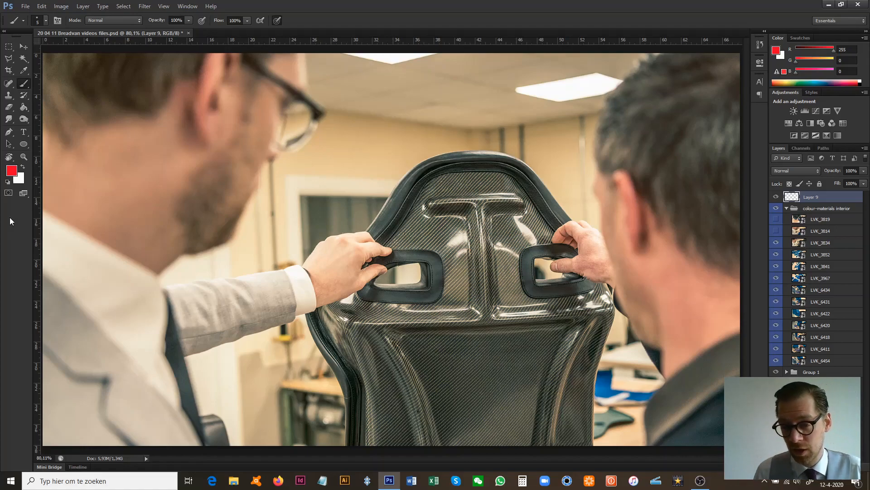
mouse_move(379, 247)
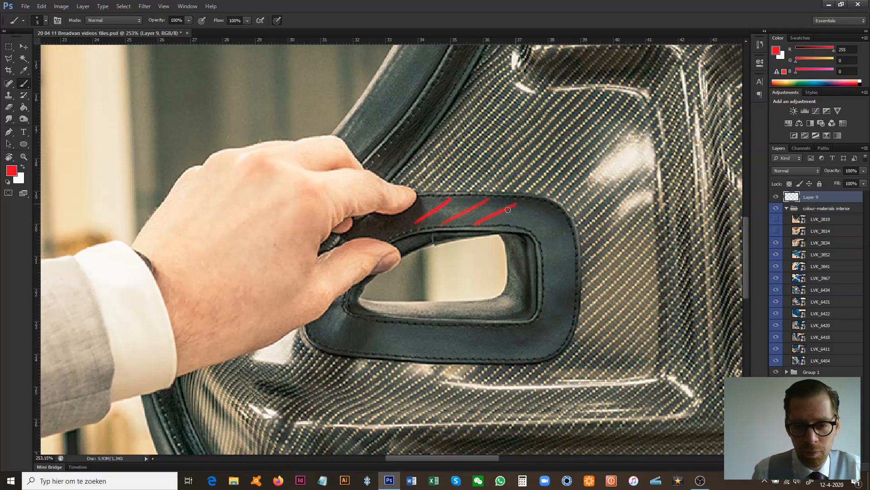
drag(508, 210, 546, 293)
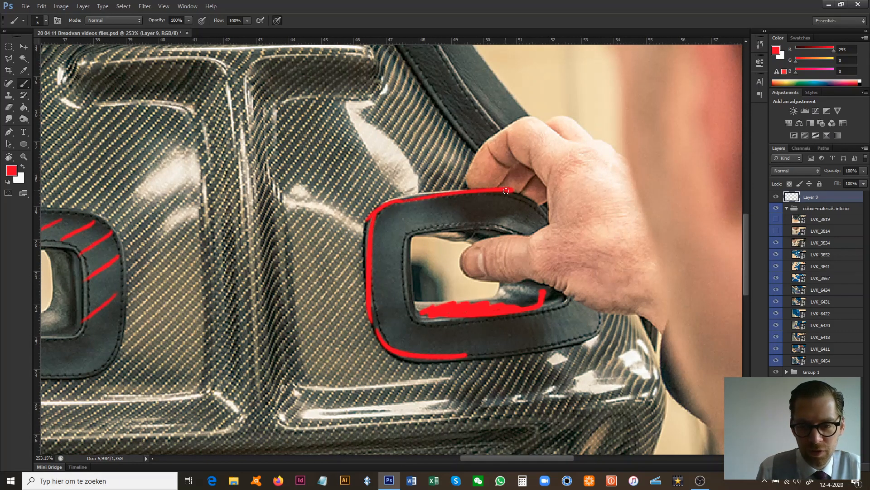
drag(505, 192, 458, 225)
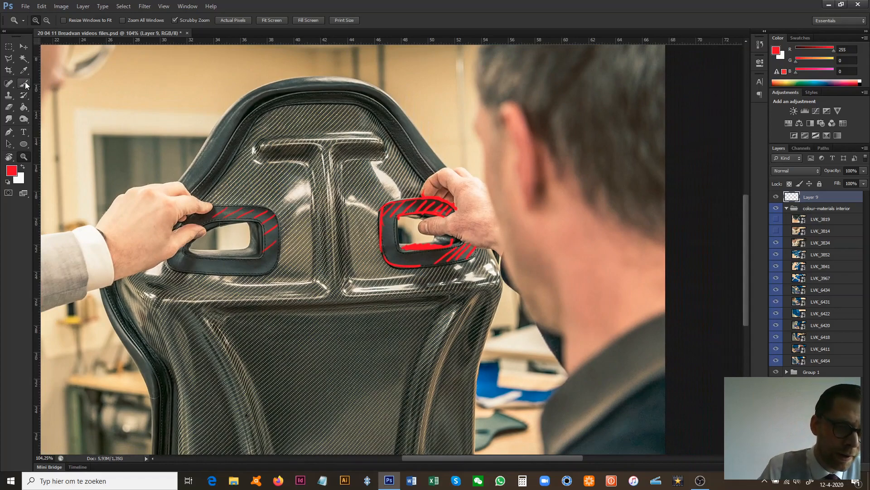
Zoom out, then select and hide layer LVK_3852 to reveal the floor layout photo.
click(22, 84)
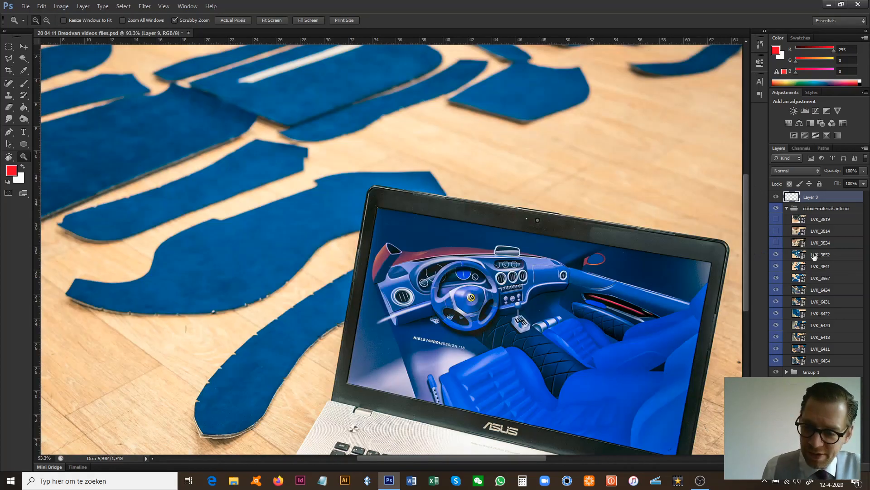
click(820, 255)
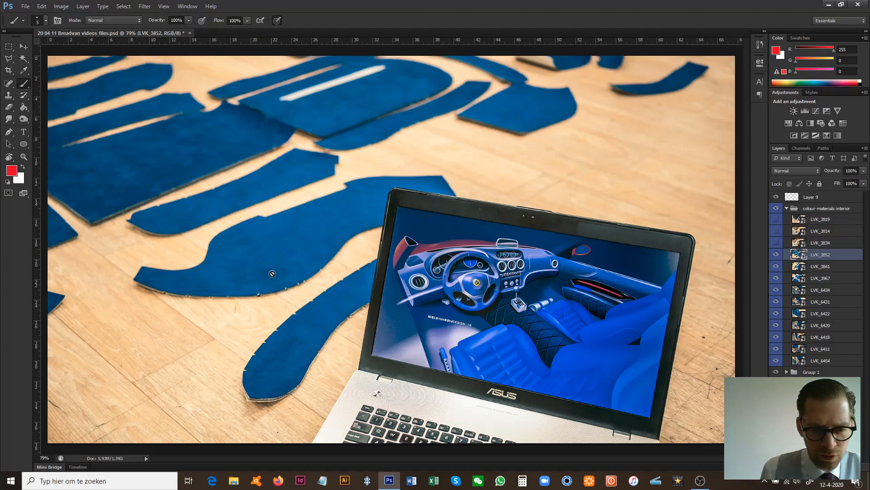
click(819, 196)
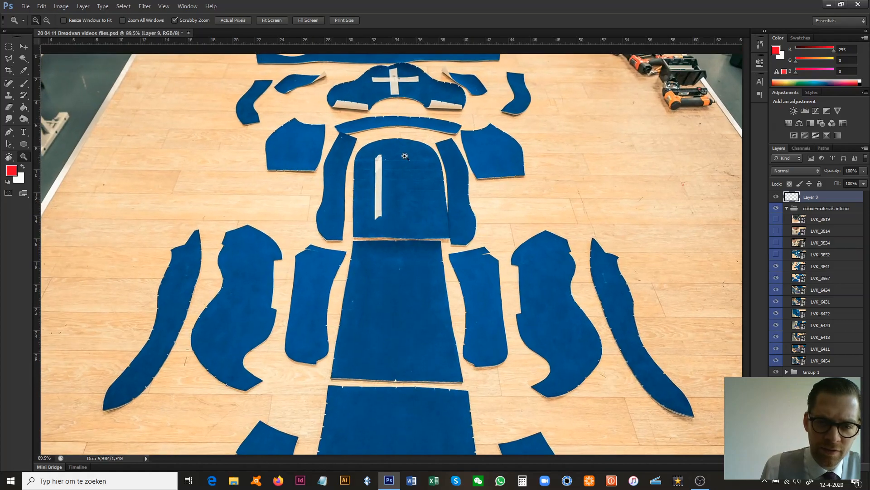
Circle the headrest's cross-shaped insert and trace seam lines along the back and seat pieces.
click(22, 93)
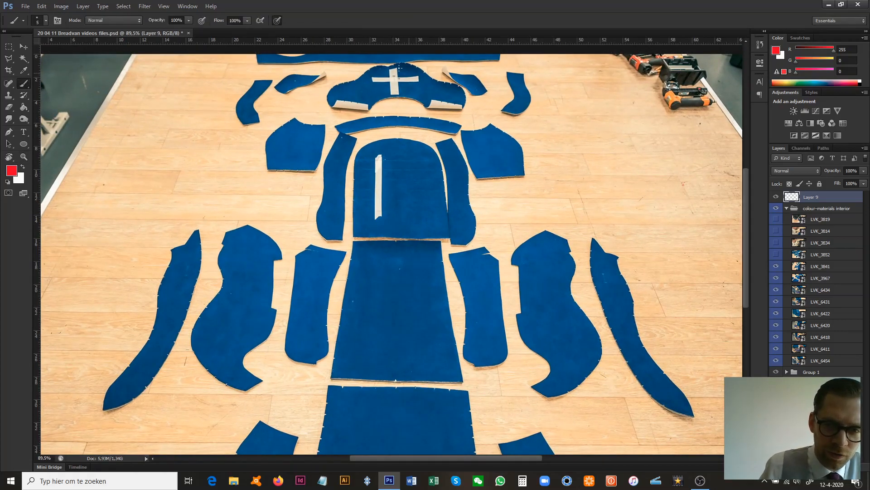
drag(361, 86, 435, 86)
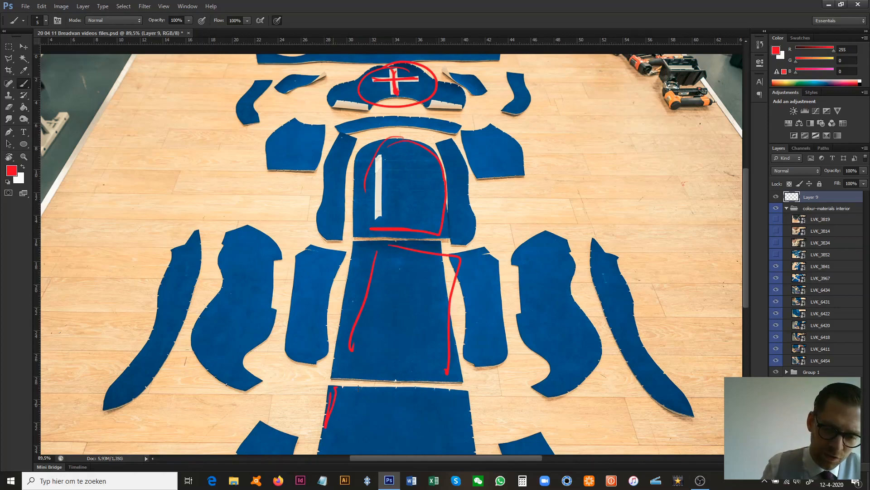
drag(472, 304, 600, 309)
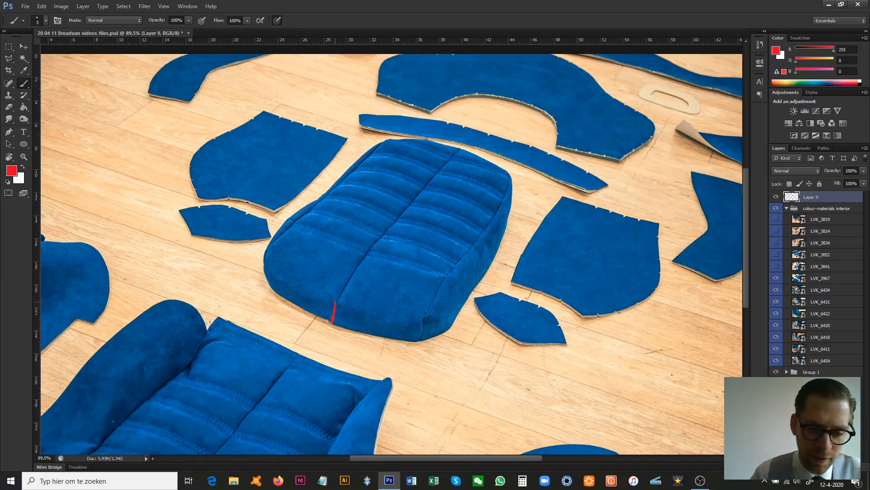
Draw a red line up the seat cushion's centre seam toward its top.
drag(333, 322, 366, 253)
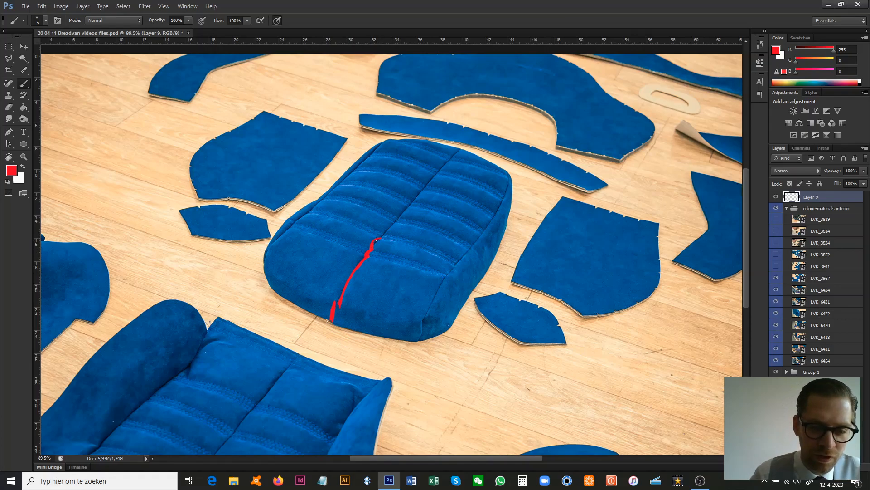
drag(378, 239, 397, 222)
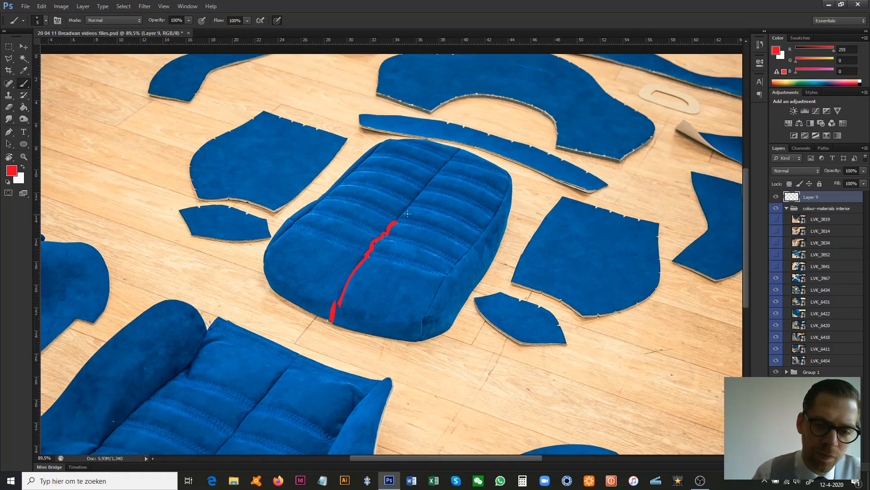
drag(389, 222, 414, 197)
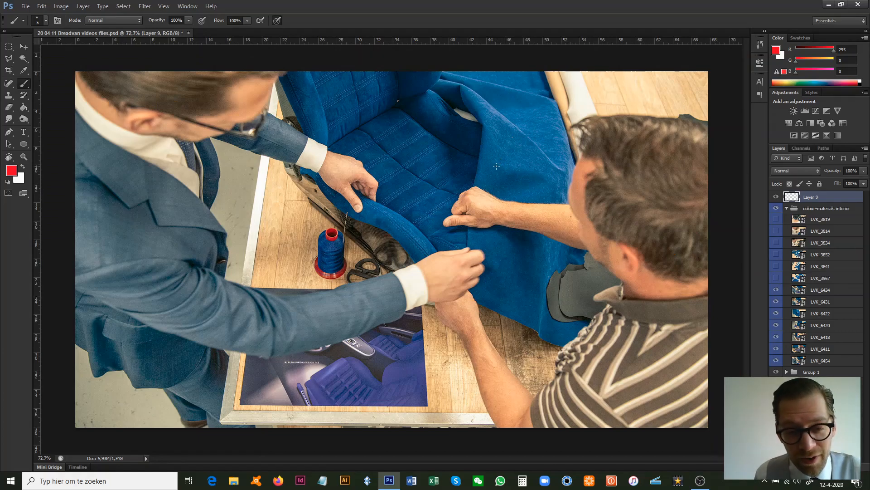
mouse_move(530, 186)
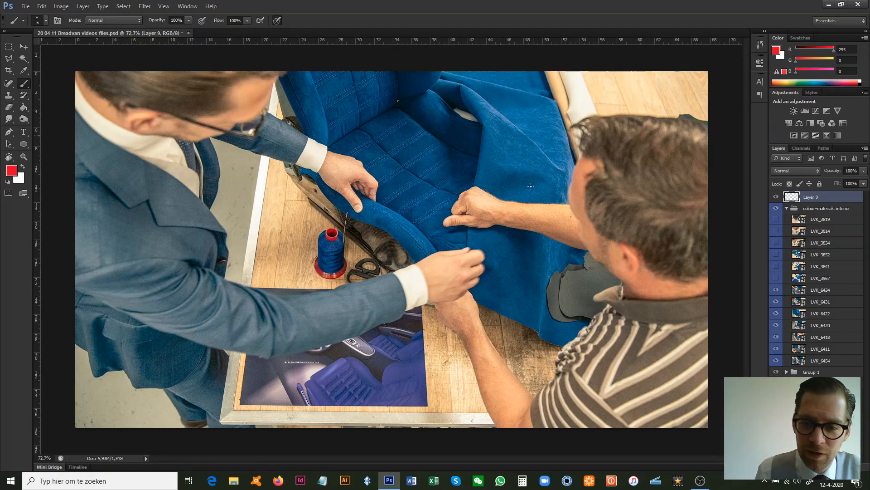
Scribble on the cover's flap, line the stitching rows, and arrow the top fabric piece.
drag(503, 141, 530, 189)
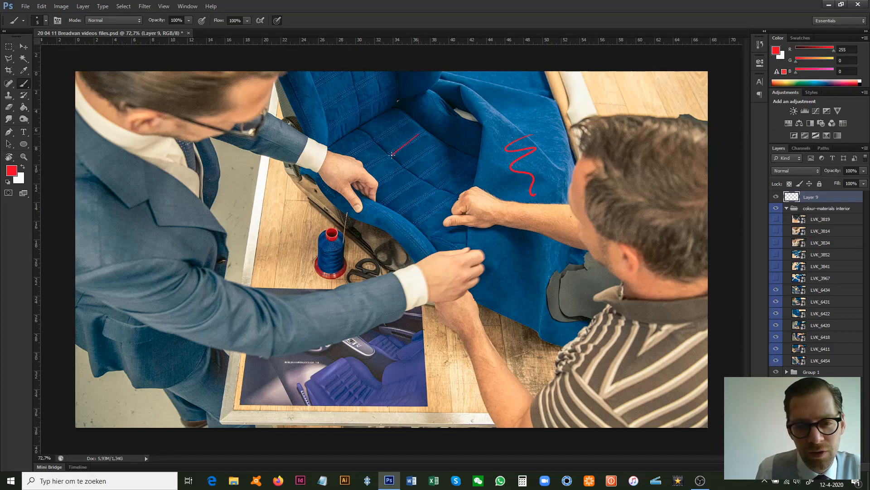
drag(388, 154, 439, 147)
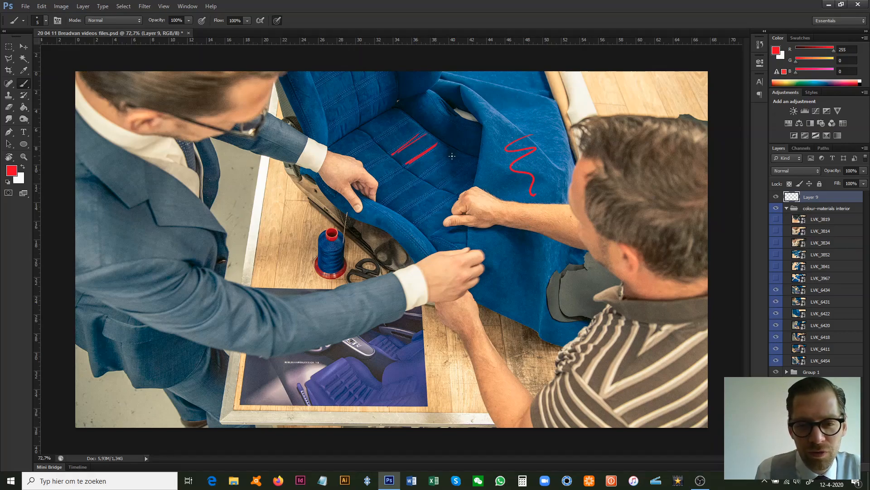
drag(439, 134, 439, 166)
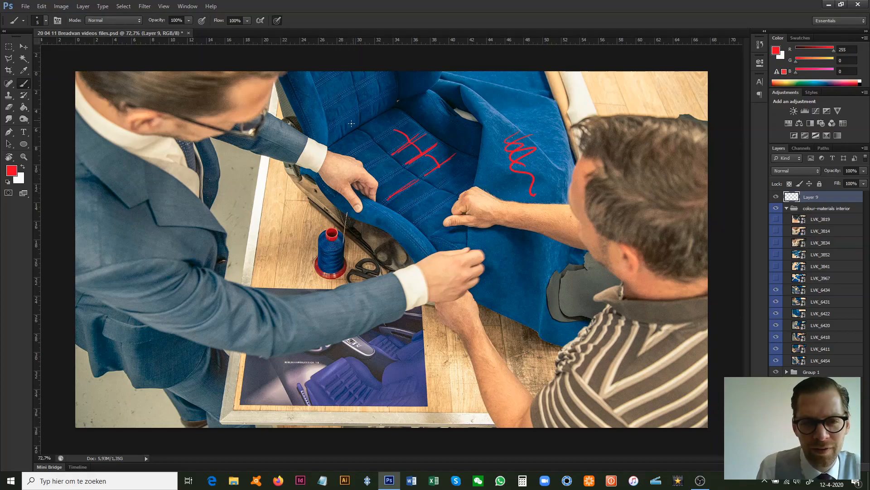
drag(355, 123, 354, 106)
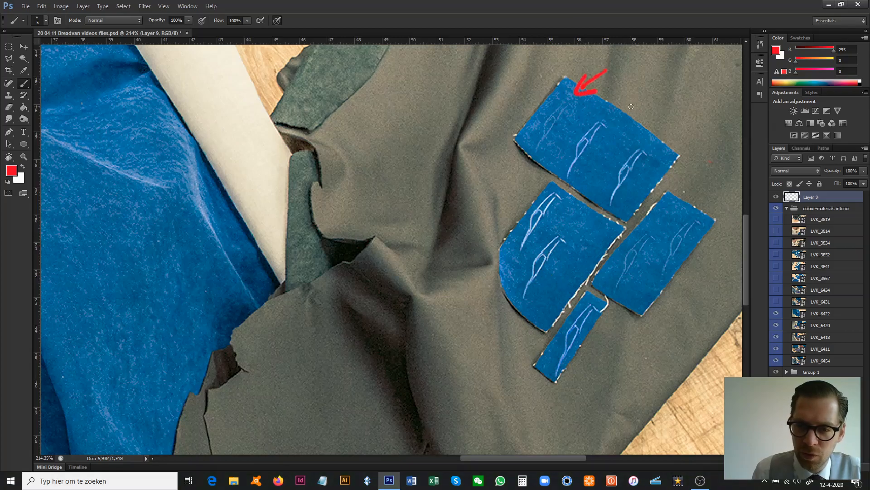
Paint two more red arrows pointing at the top piece's chalk outlines.
drag(639, 89, 606, 127)
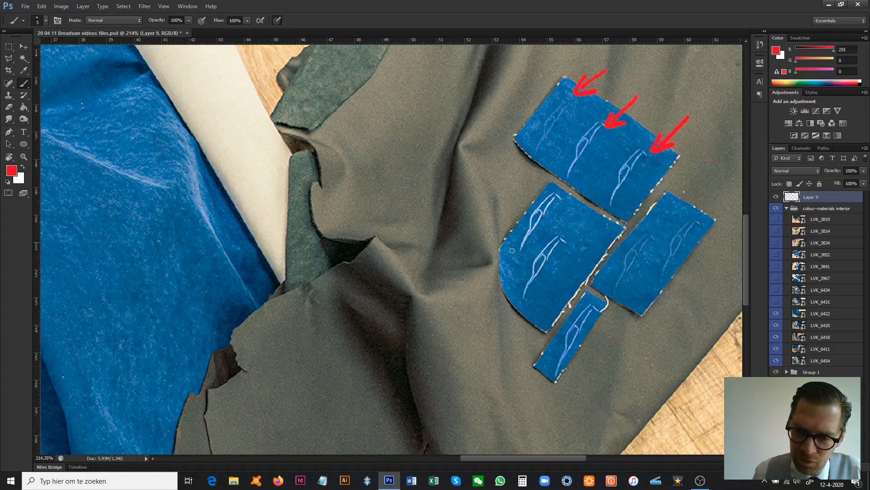
drag(489, 327, 525, 266)
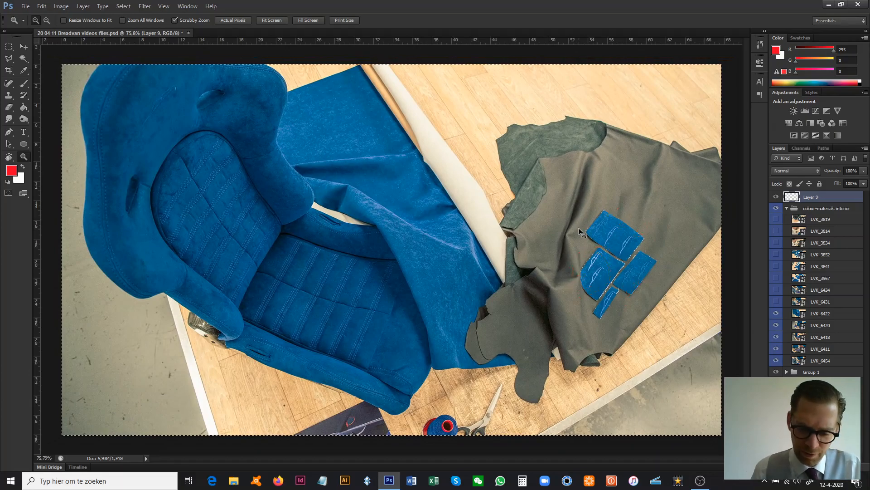
Switch back to the Brush and circle the row of red car prints.
click(23, 83)
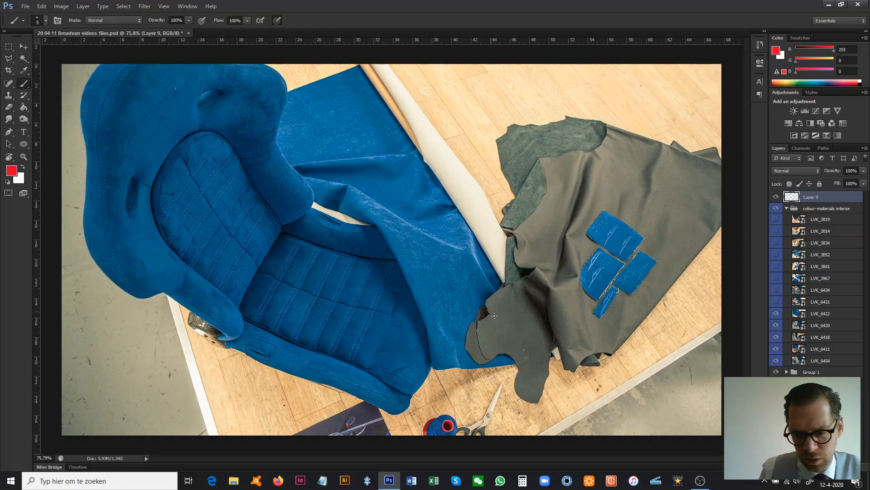
mouse_move(569, 199)
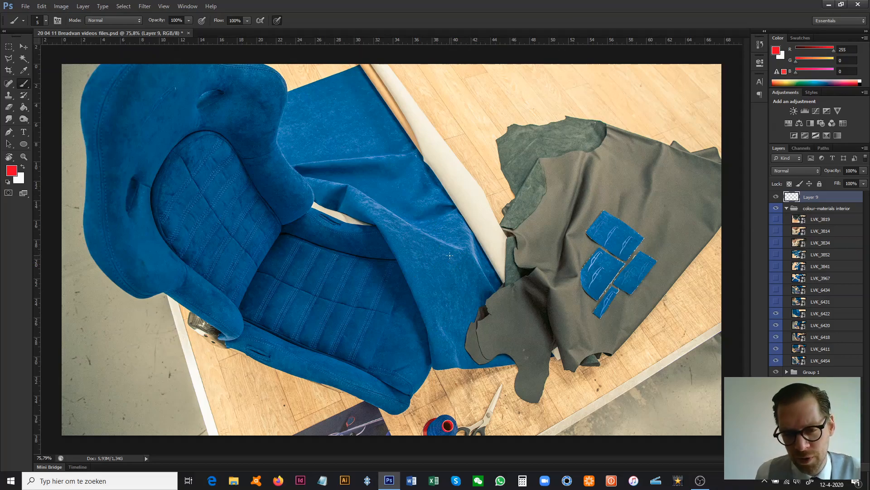
mouse_move(581, 233)
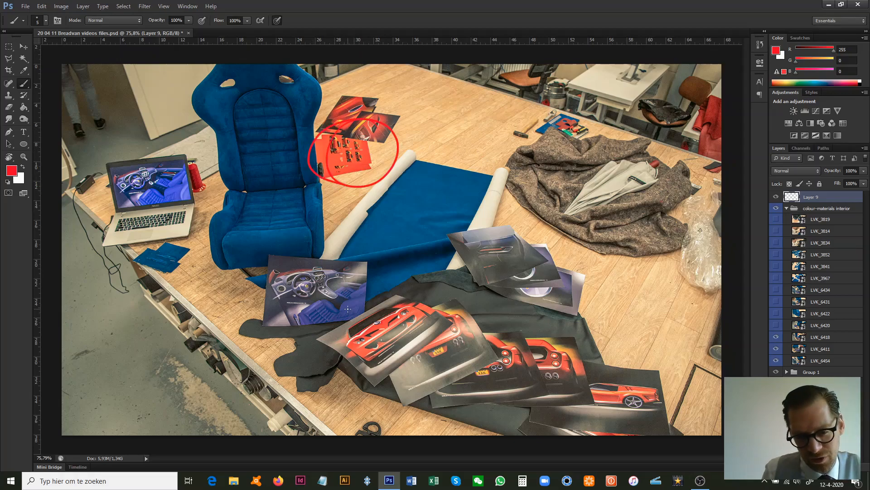
drag(349, 327, 621, 388)
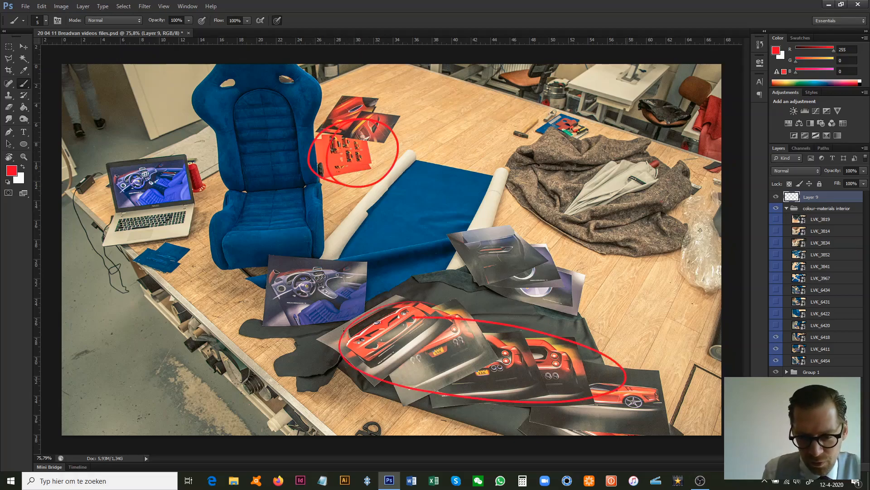